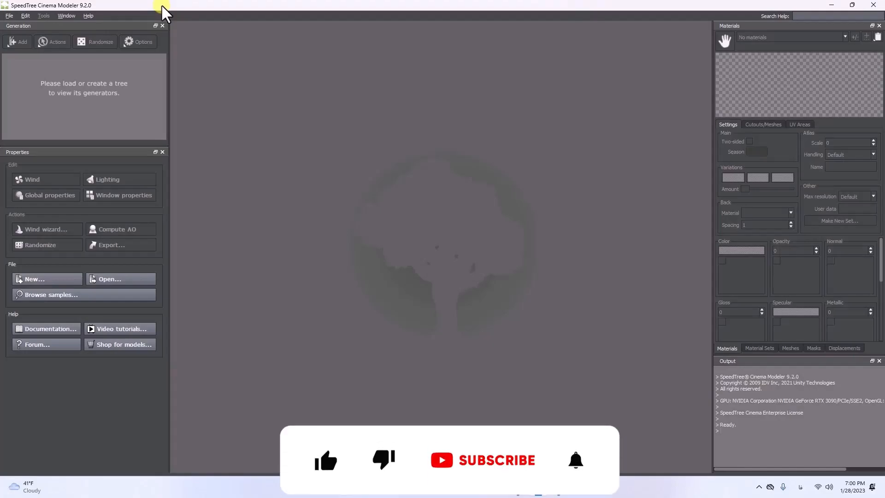
Step: Start a new tree so the template and recent-model chooser appears
click(325, 460)
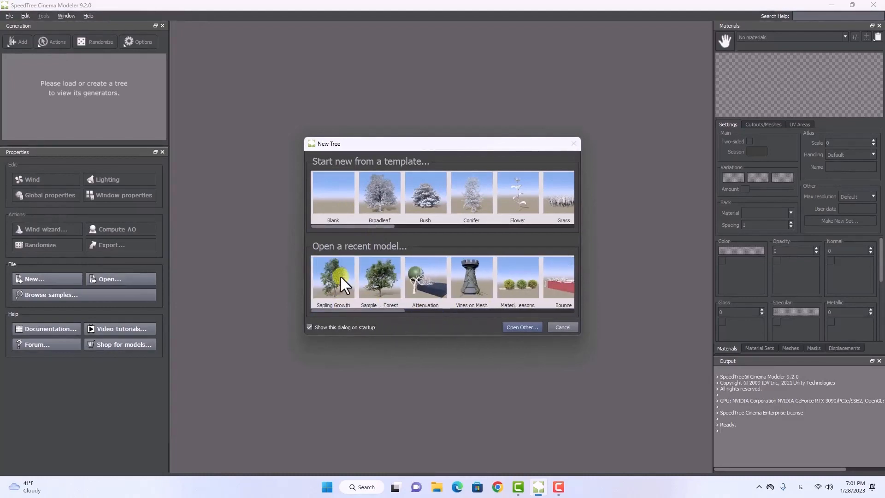
Step: Load the recent Sapling Growth sample model
click(562, 327)
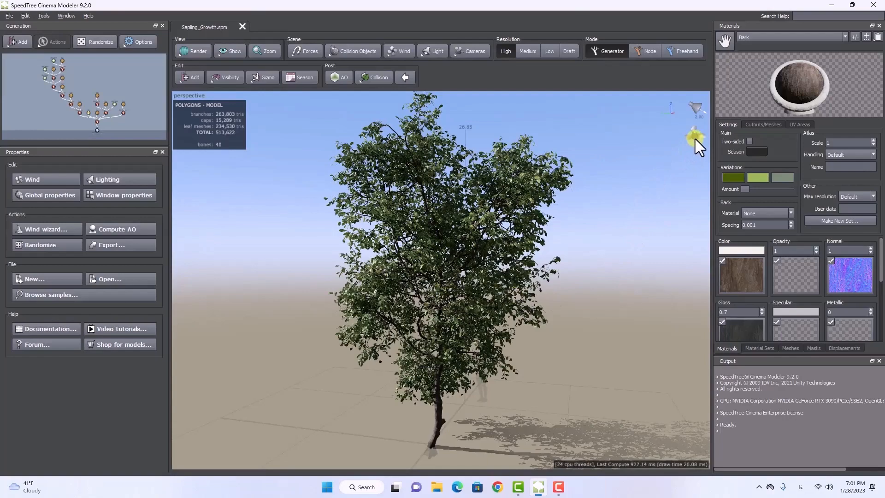
Step: Select the Fan wind generator, tune its Strength and set VFX Branch Motion Bend to 1.2
click(45, 179)
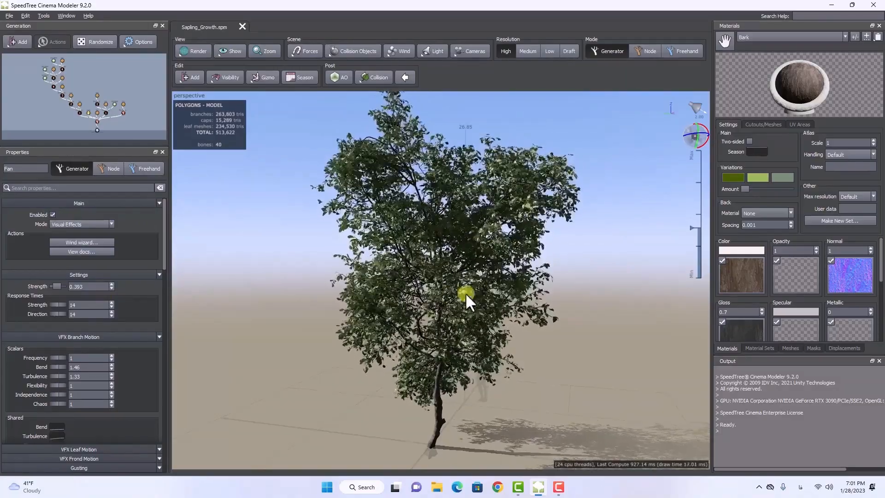
drag(469, 299, 383, 296)
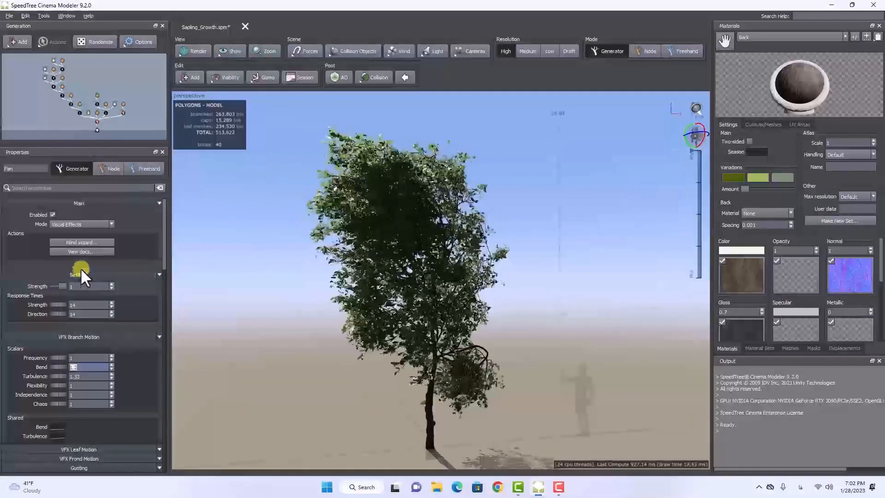
drag(60, 286, 63, 285)
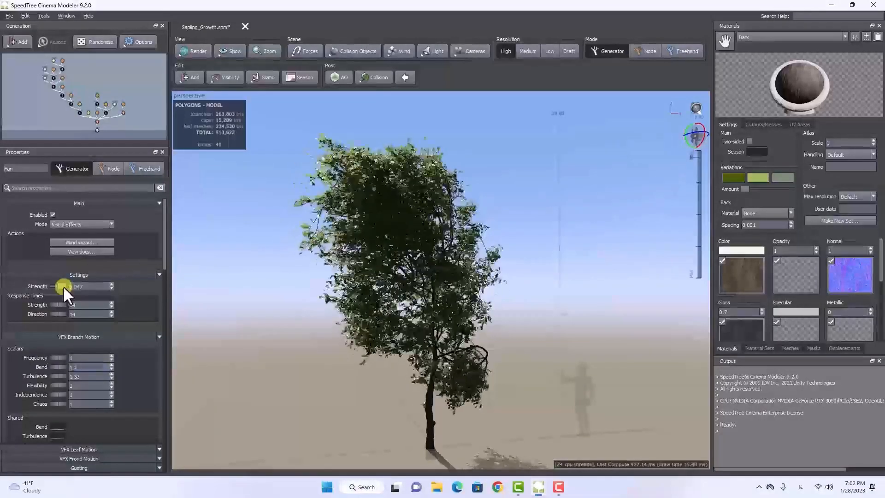
drag(63, 286, 61, 286)
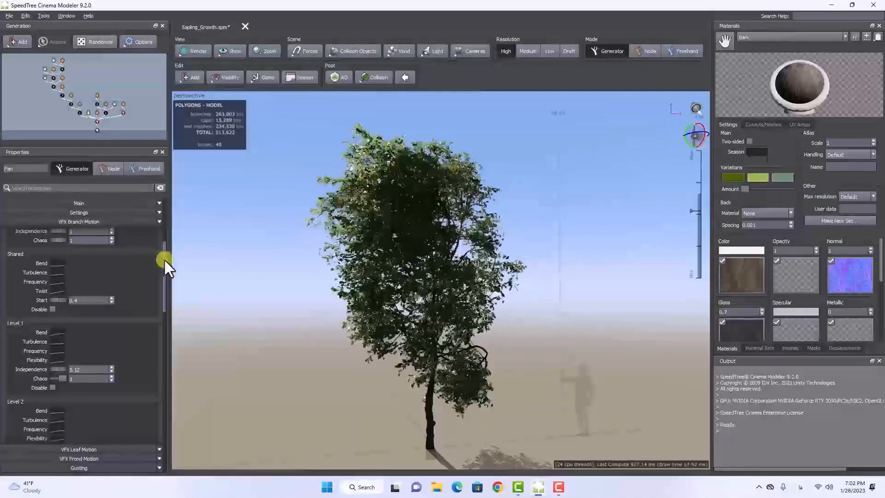
scroll(down, 3)
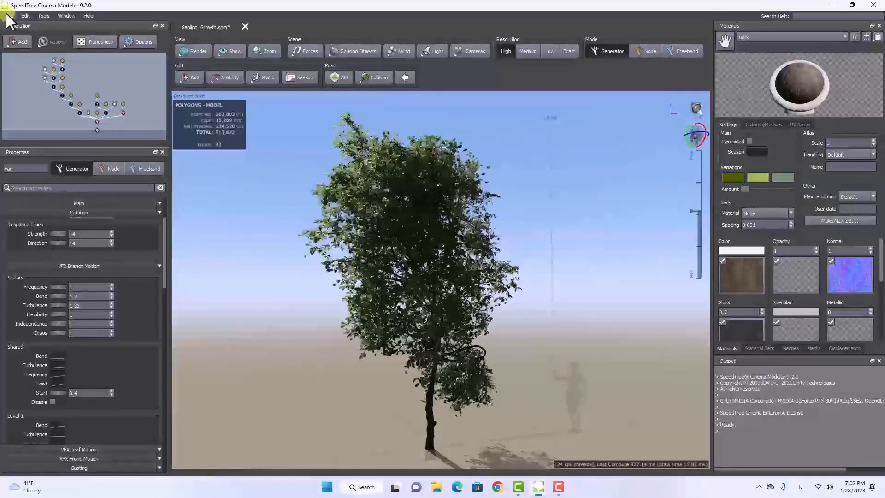
Step: Export the mesh as Alembic (*.abc) named Sapling_Growth.abc into the Desktop tree folder
click(9, 17)
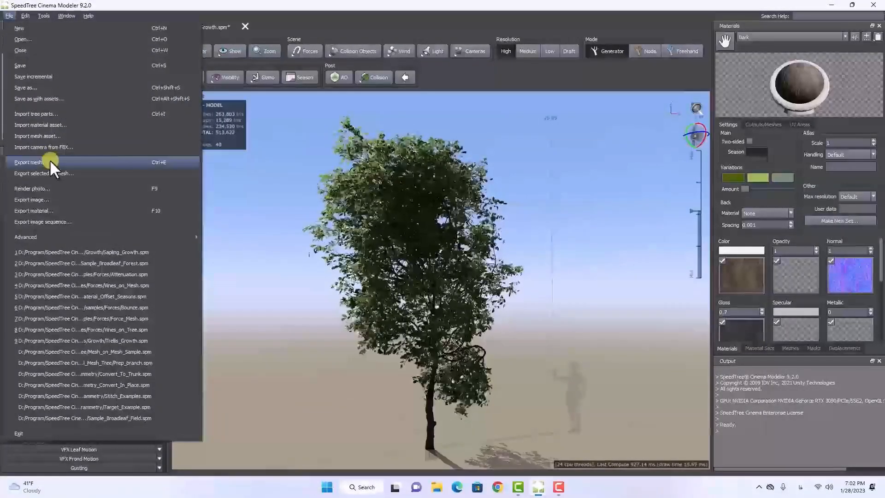
click(29, 161)
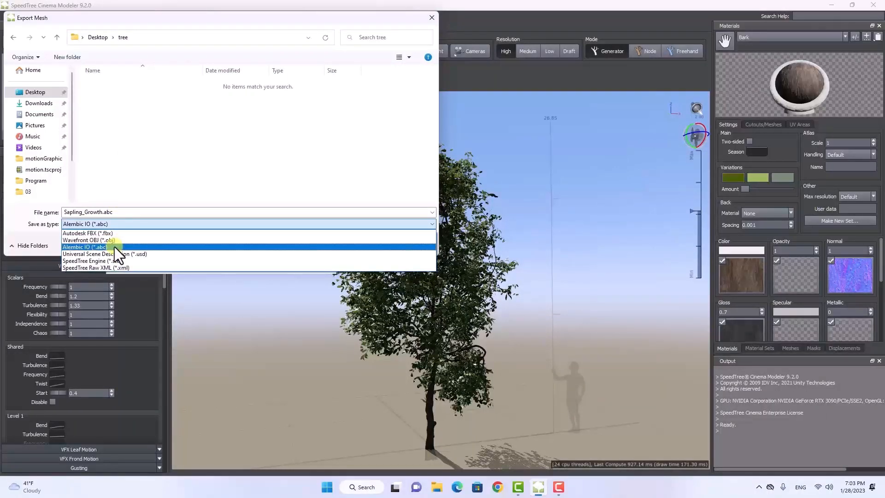
click(85, 247)
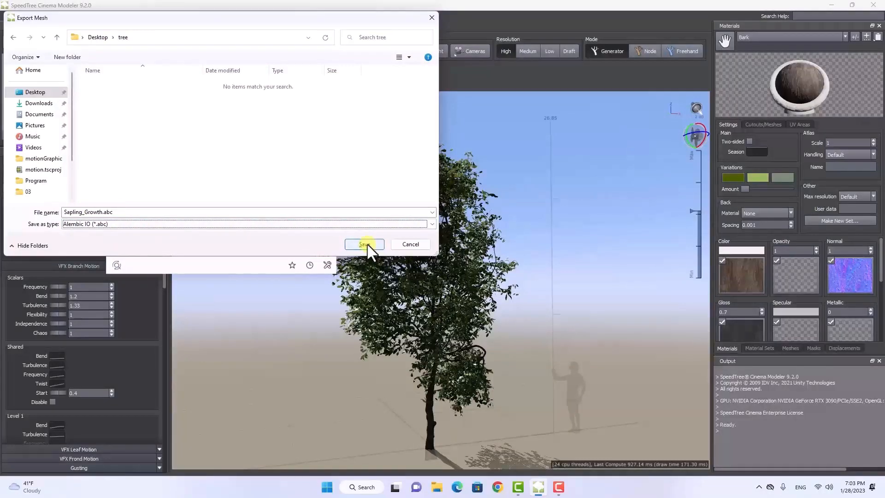
click(364, 244)
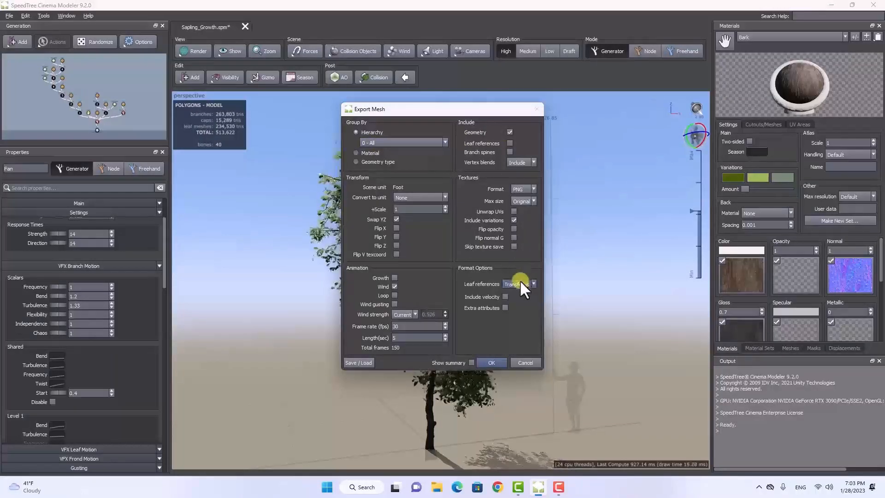
Step: Set Leaf references to Transforms, keep Wind at 30 fps over 150 frames, and confirm the export
click(533, 284)
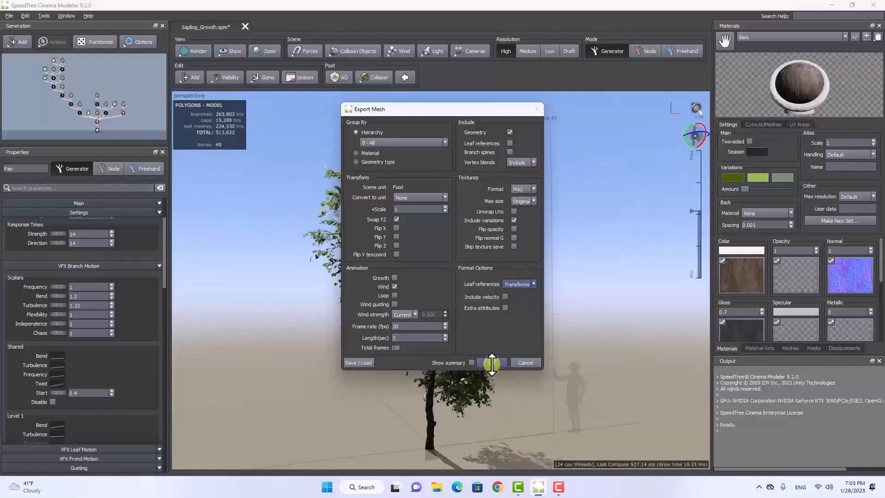
click(492, 363)
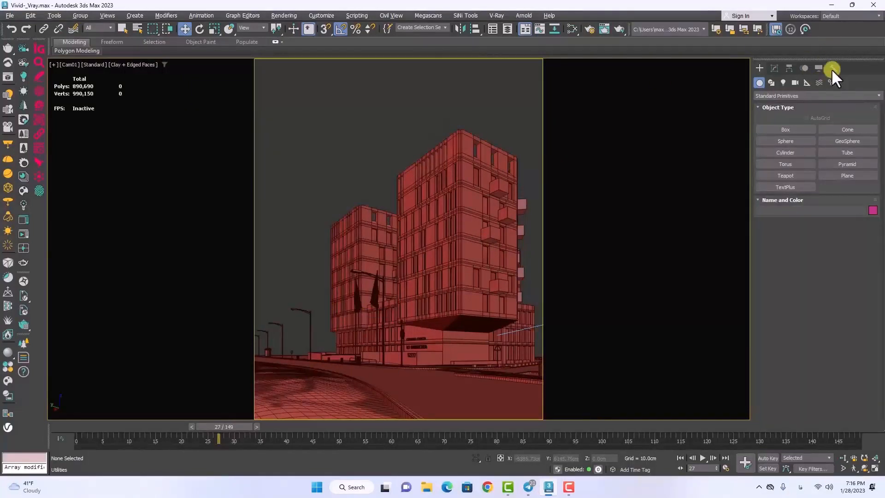
Step: Reach Run Script through the Utilities panel's MAXScript utility
click(835, 68)
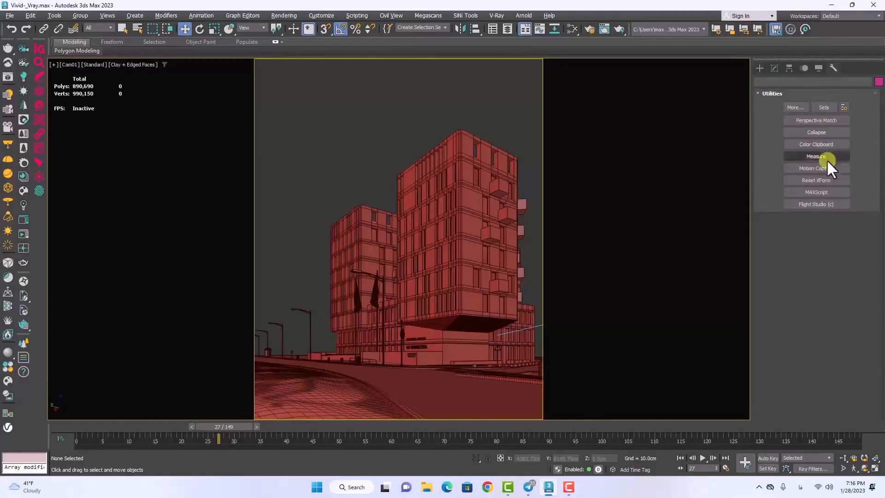
click(816, 191)
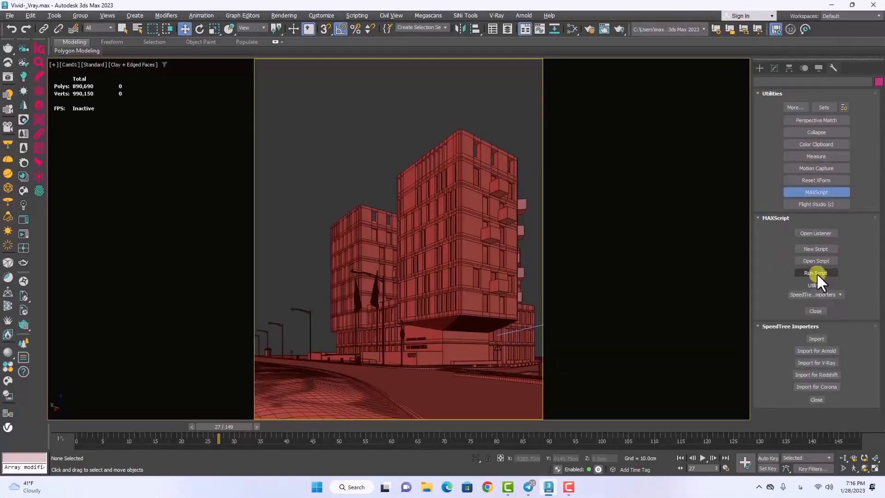
click(816, 273)
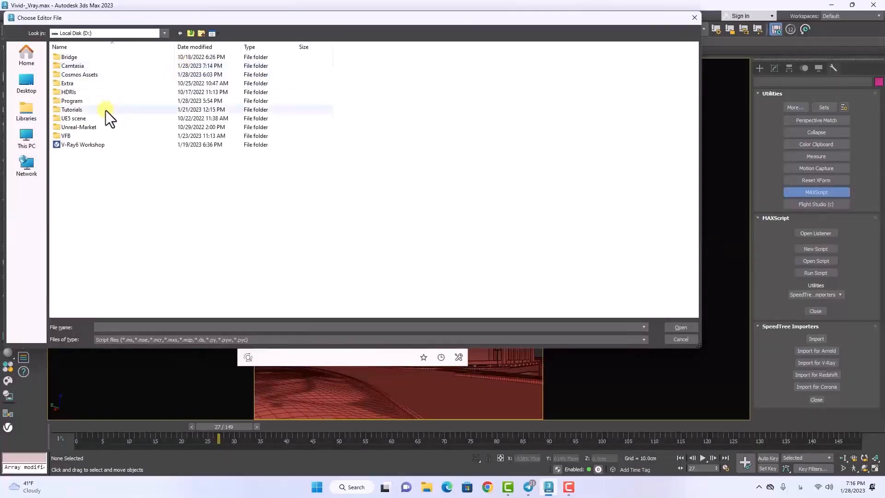
Step: Run SpeedTreeImporter.ms from the SpeedTree Cinema v9.2.0 scripts 3ds Max folder
double_click(71, 100)
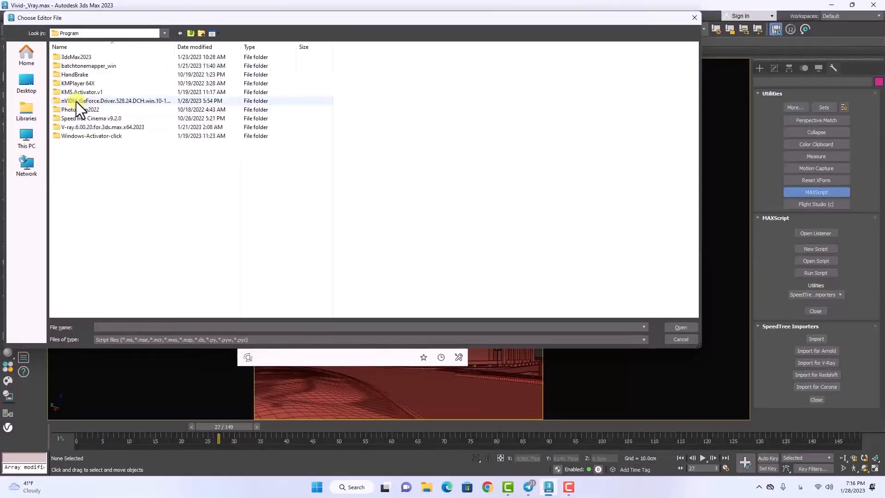
double_click(81, 119)
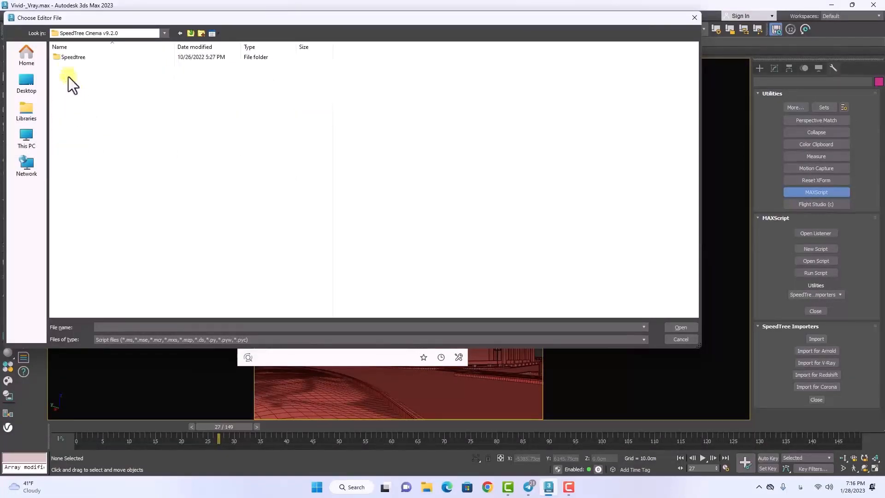
double_click(73, 57)
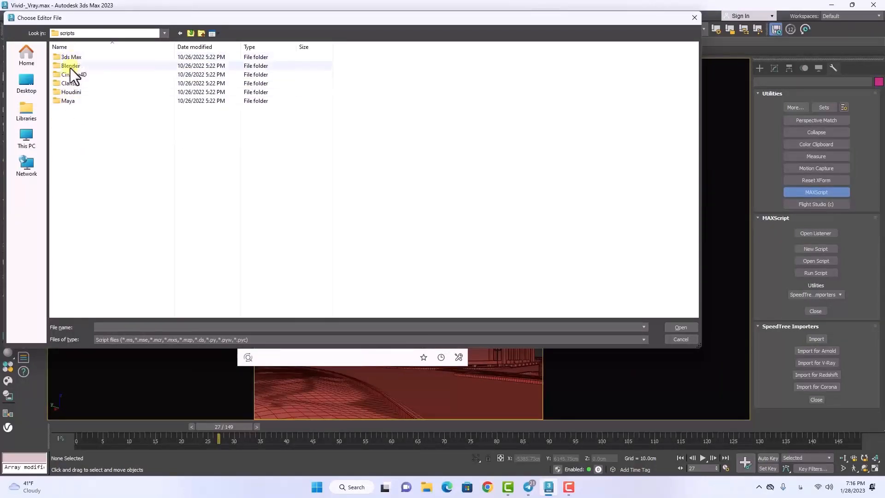
double_click(71, 57)
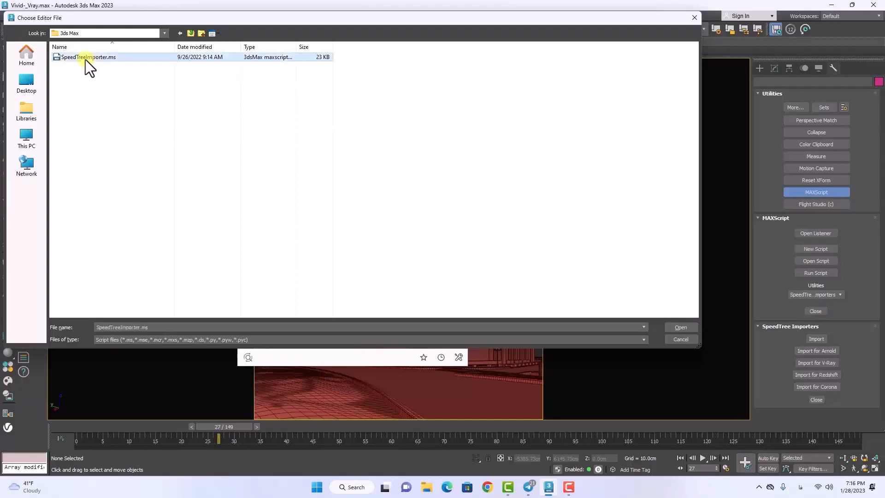
click(681, 327)
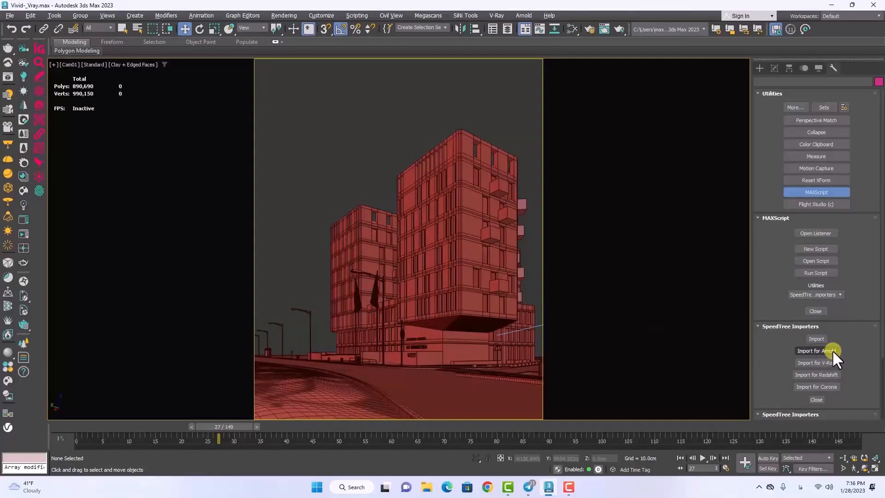
mouse_move(834, 378)
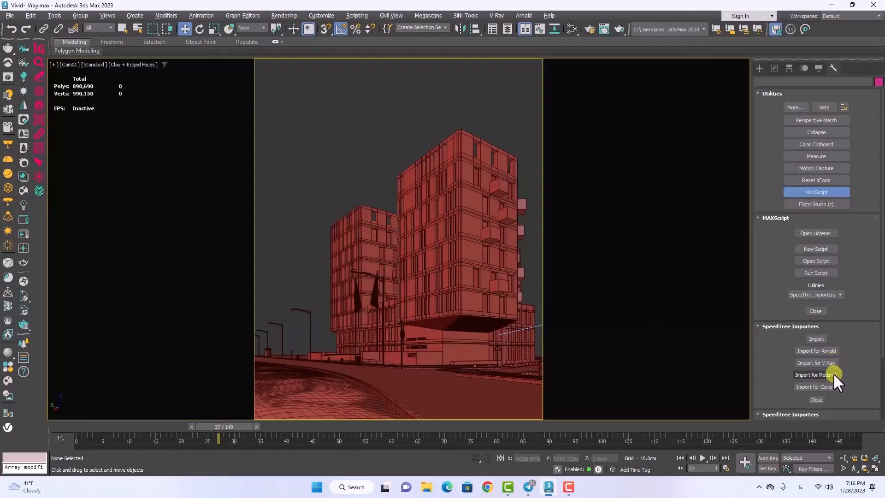
mouse_move(830, 370)
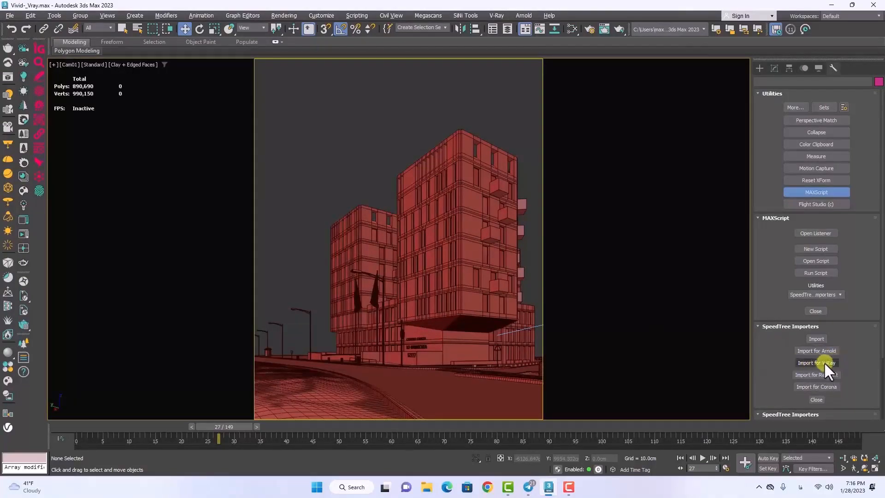
Step: Import Sapling_Growth.stmat into the city scene with the V-Ray importer
click(817, 364)
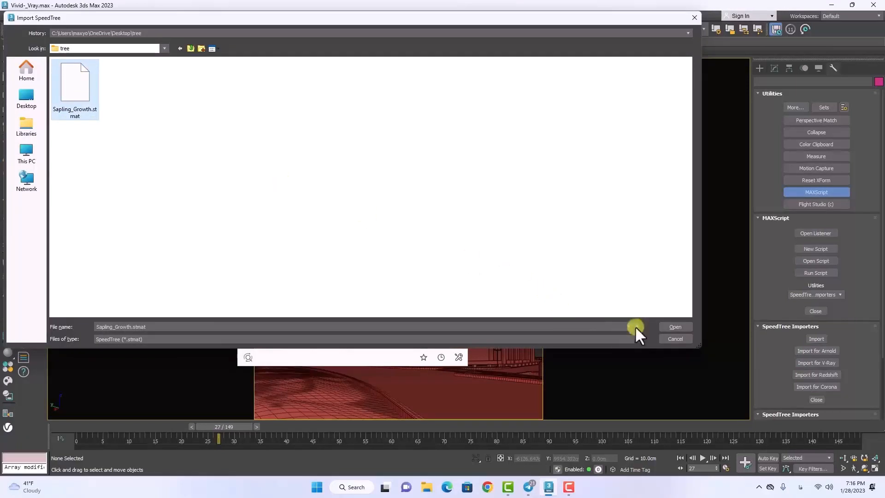
click(676, 327)
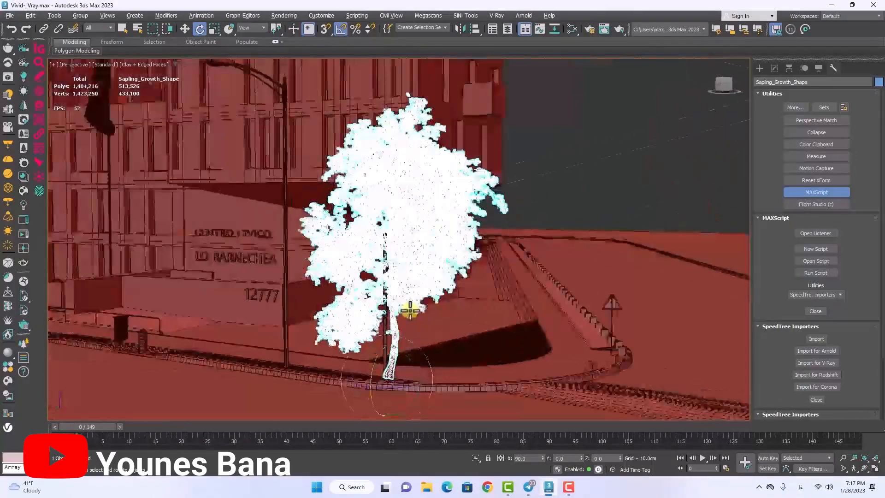
Step: Move the Perspective view in close to the sapling by the 12777 sign
drag(413, 308, 248, 299)
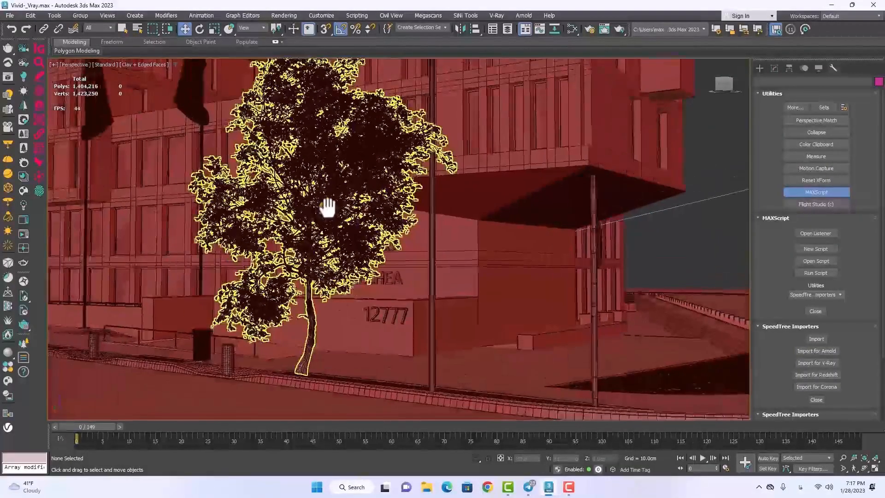
Step: Scrub the time slider back and forth, orbiting once, to preview the sapling's wind sway
drag(75, 437, 242, 437)
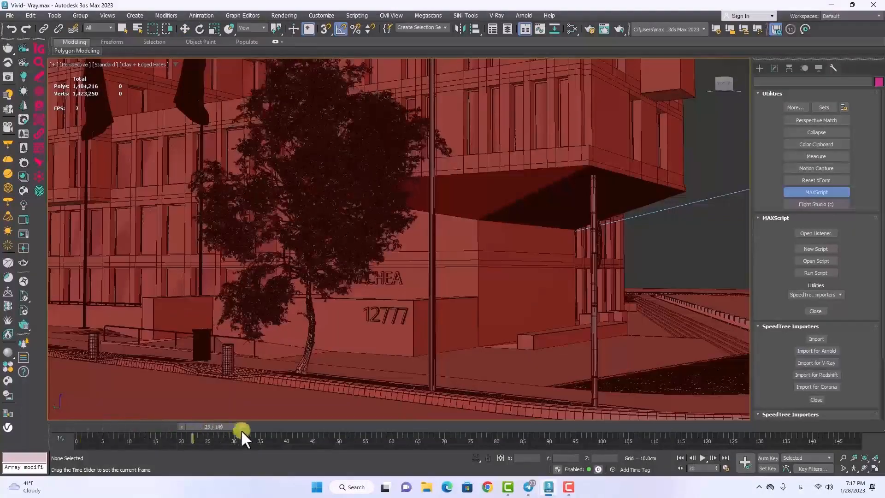
drag(242, 432, 519, 431)
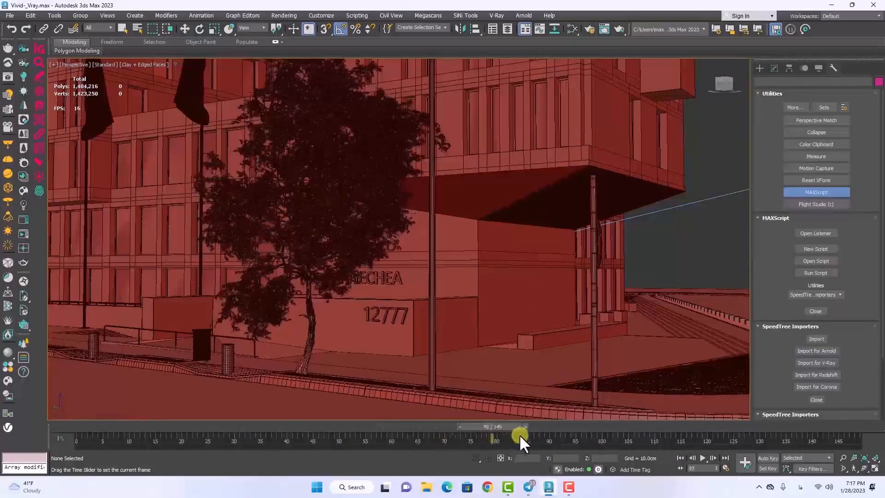
drag(519, 434, 220, 420)
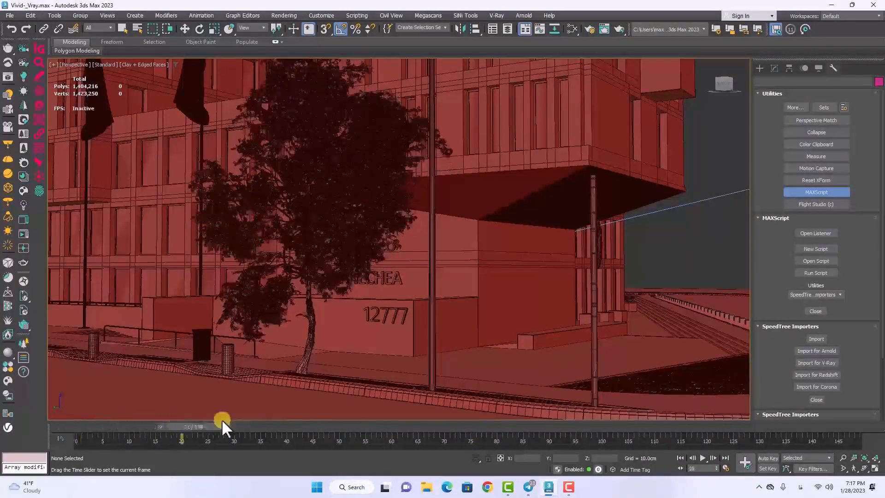
drag(222, 419, 287, 414)
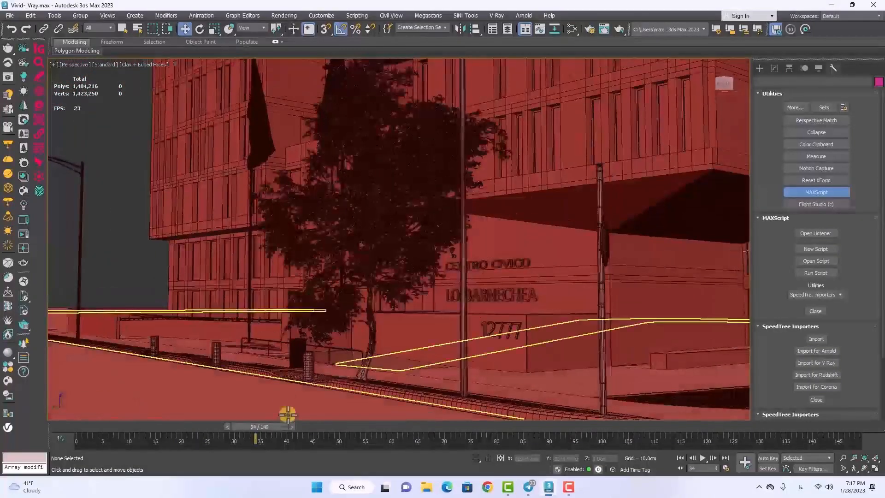
drag(288, 426, 447, 426)
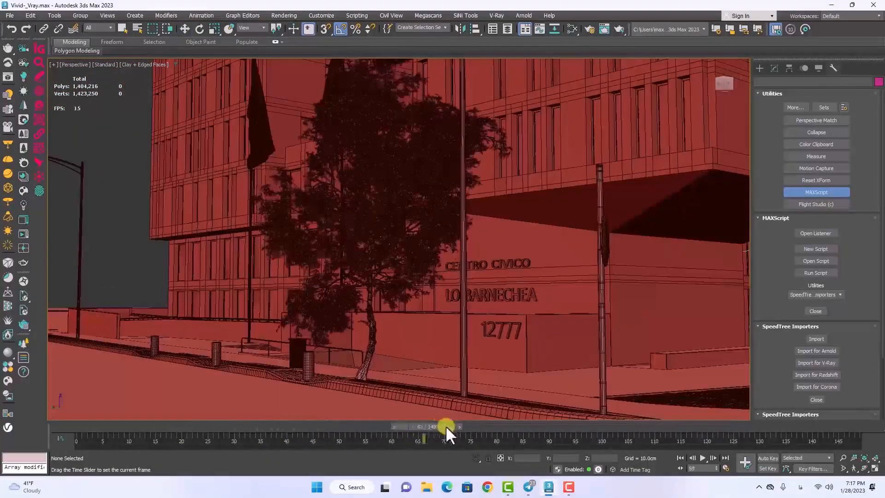
drag(446, 427, 541, 444)
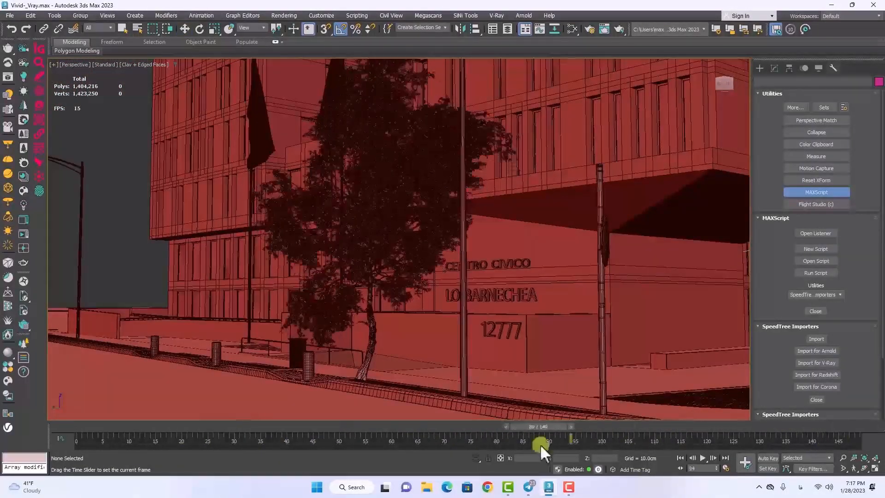